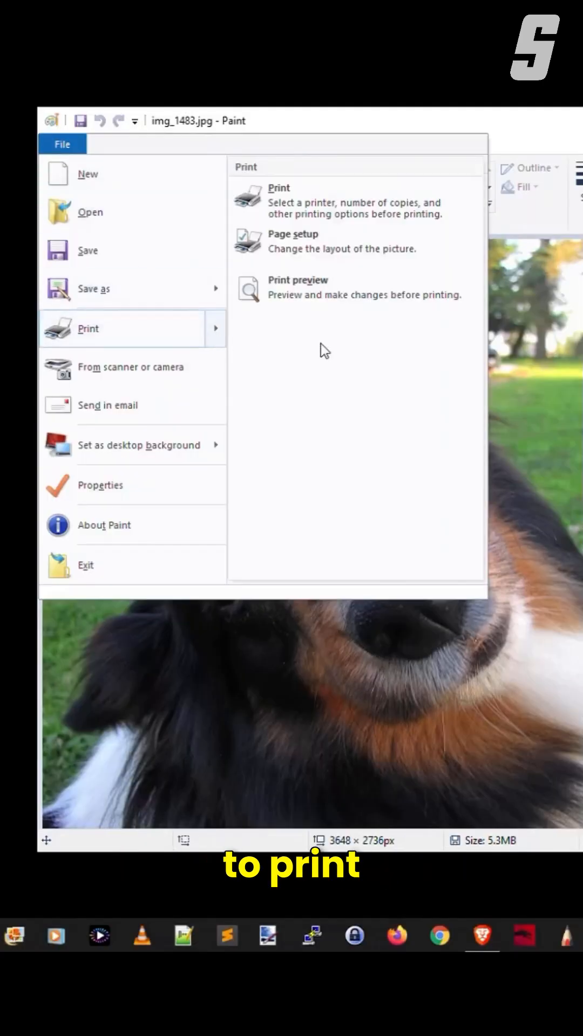
Step: Bring up Page setup for the dog photo's print layout
click(293, 234)
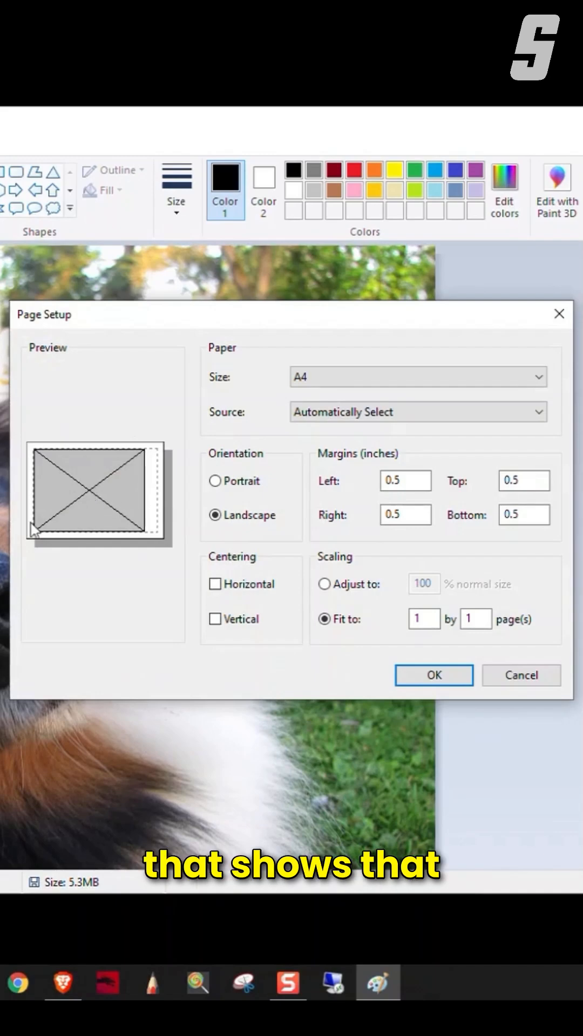
mouse_move(109, 465)
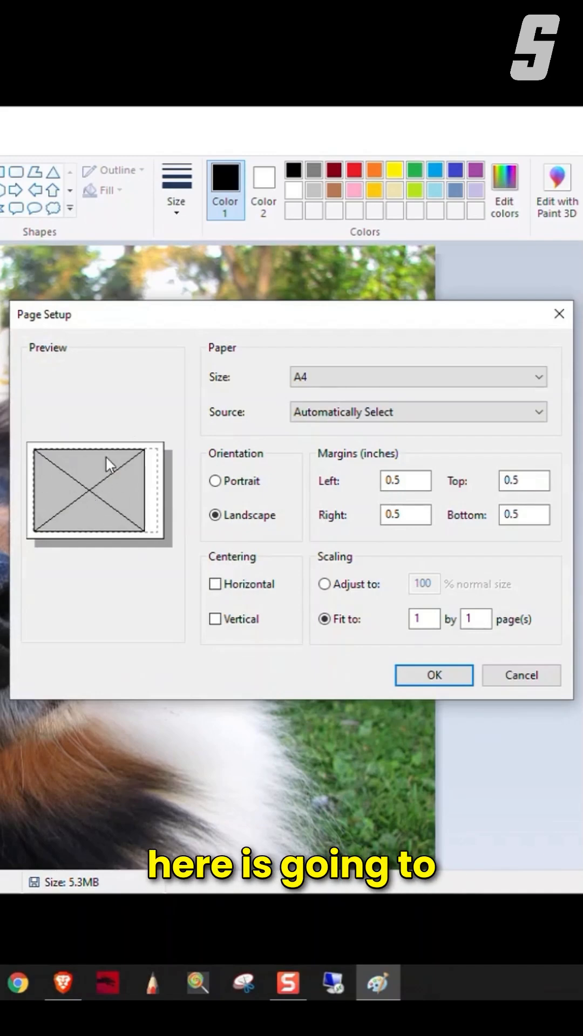
mouse_move(311, 442)
text(2)
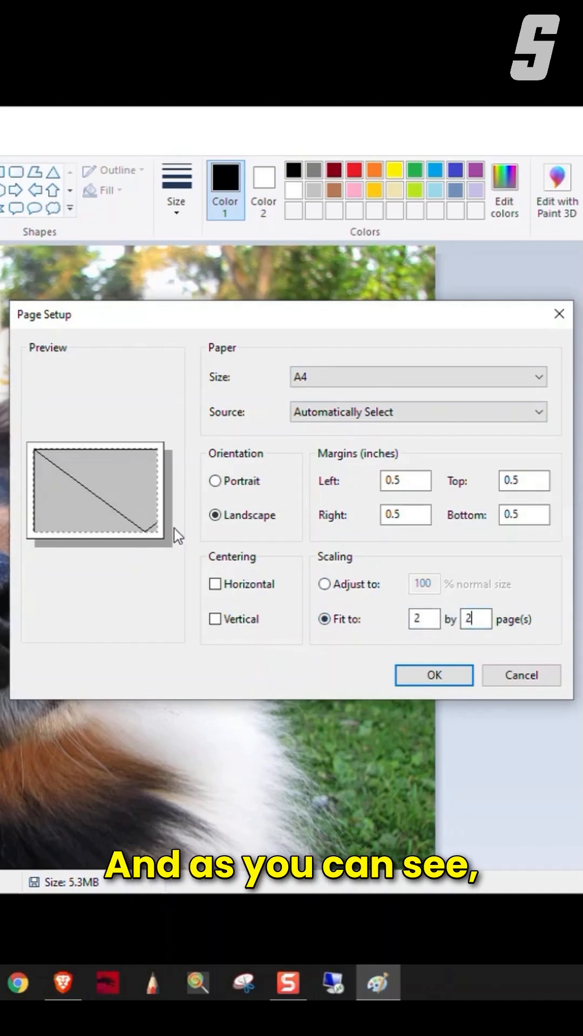
mouse_move(135, 535)
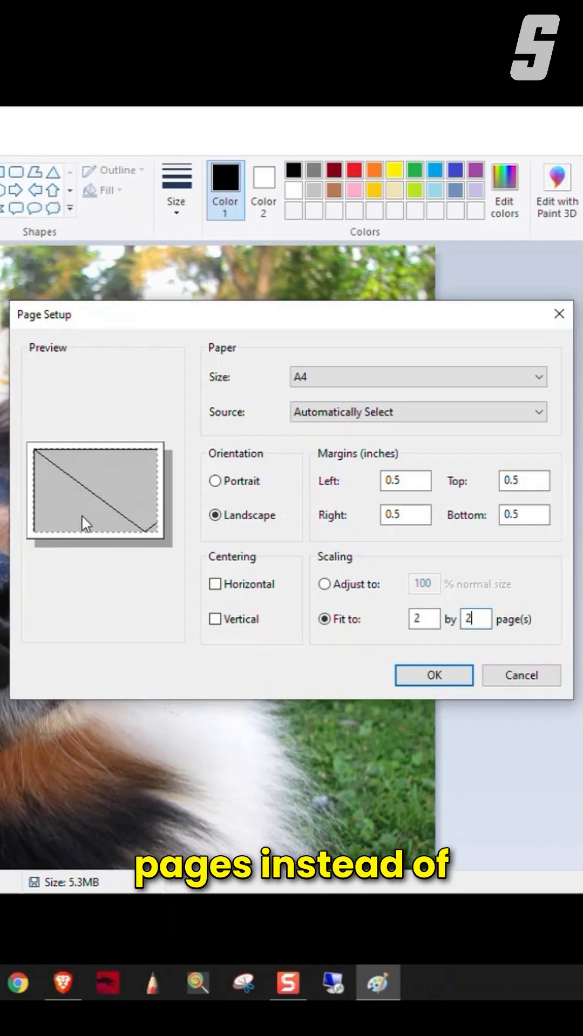
Step: Confirm the 2 by 2 layout and print the dog photo to the Canon Color LBP712Cx
click(433, 675)
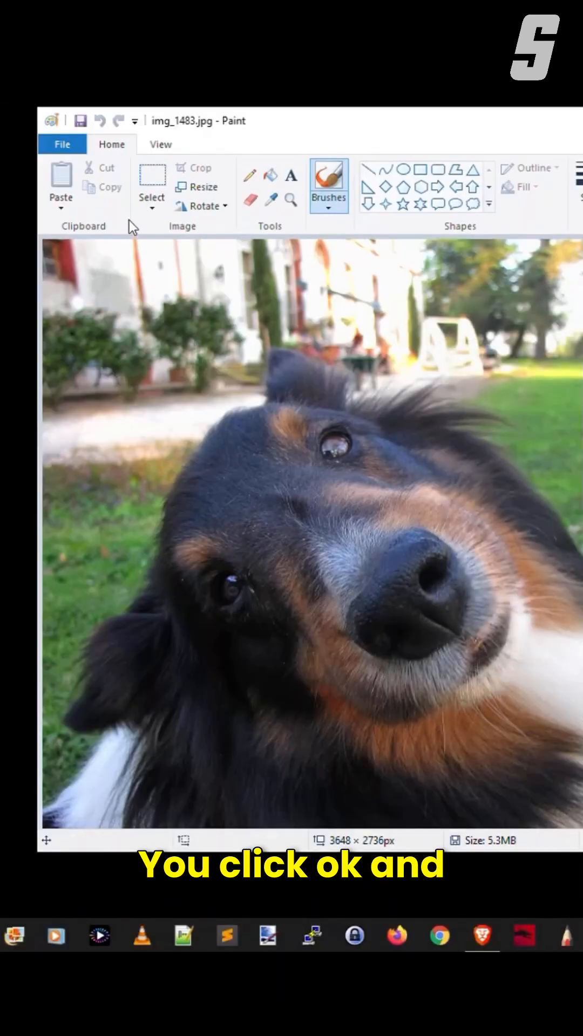
click(61, 144)
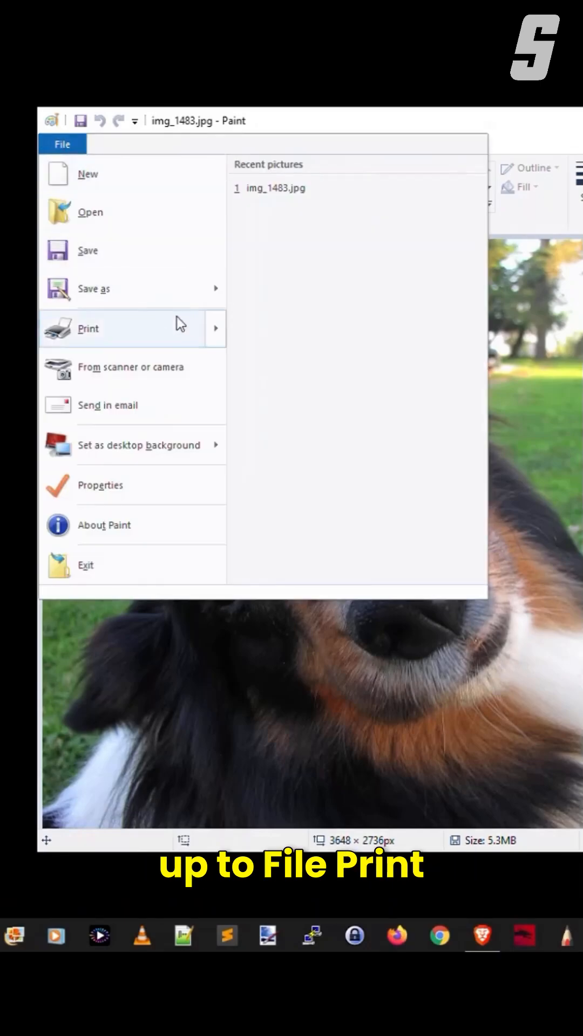
click(88, 329)
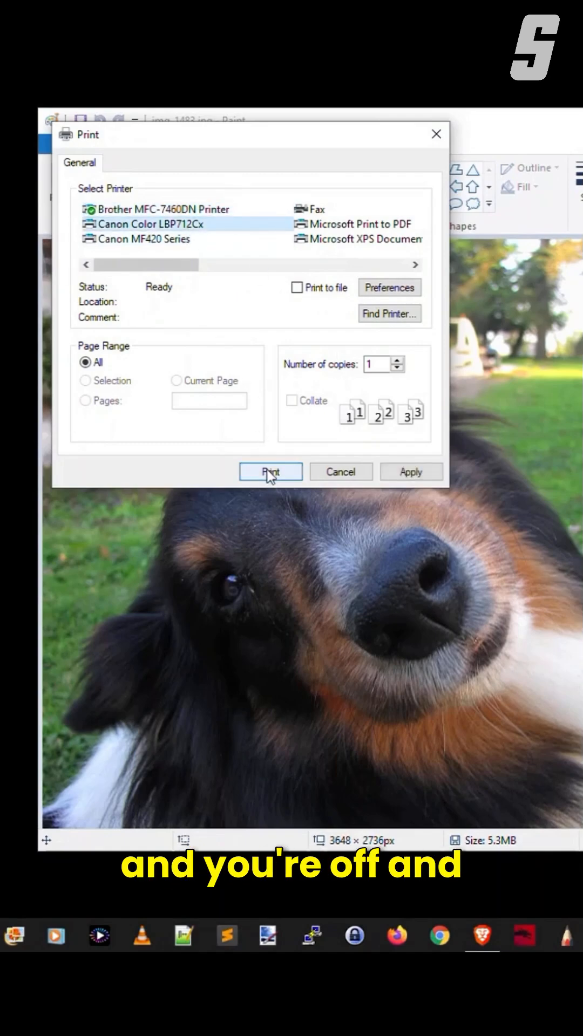
click(270, 471)
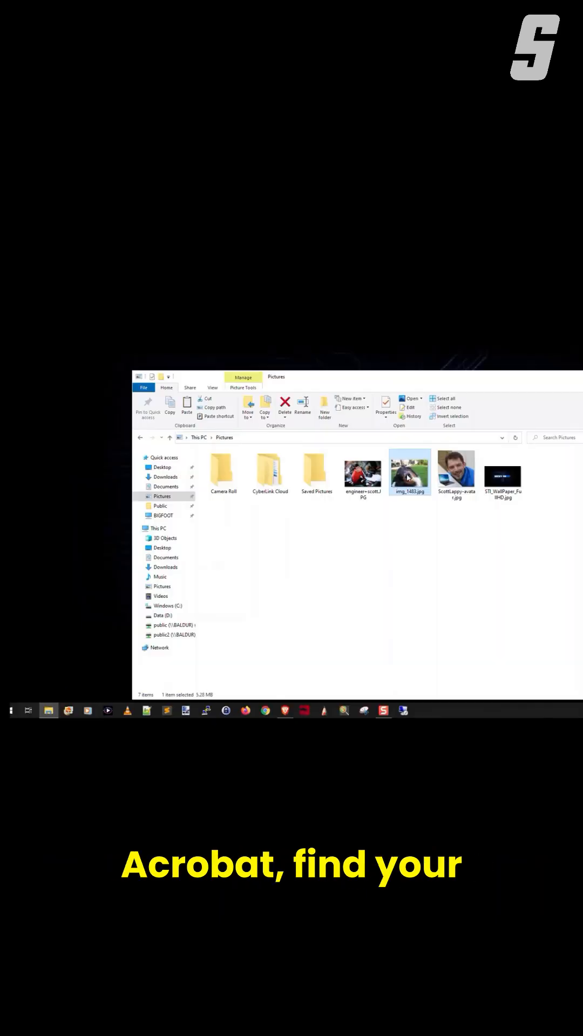
Step: View the dog photo in Photos and choose Microsoft Print to PDF as the printer
double_click(409, 471)
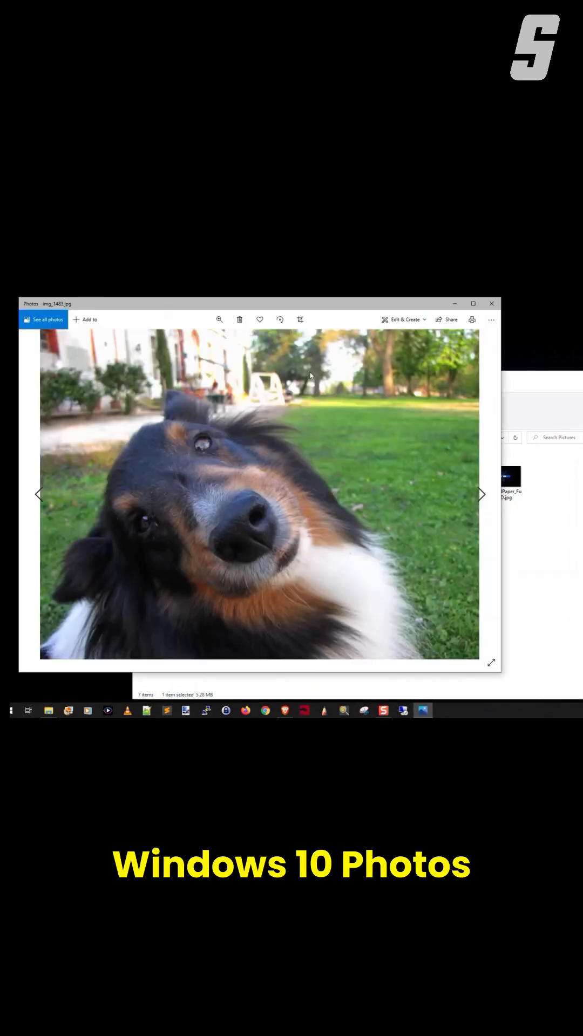
mouse_move(472, 319)
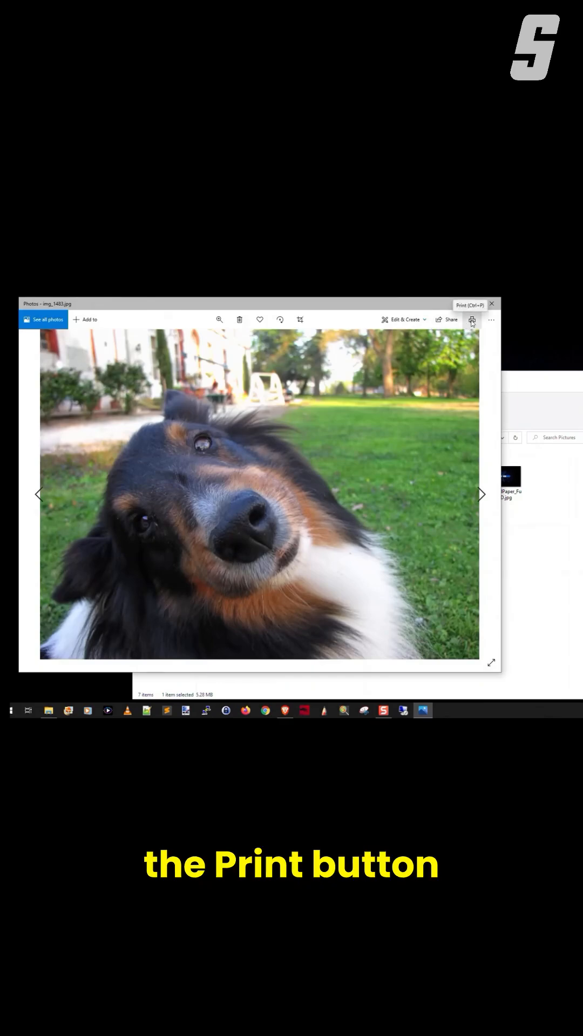
click(472, 319)
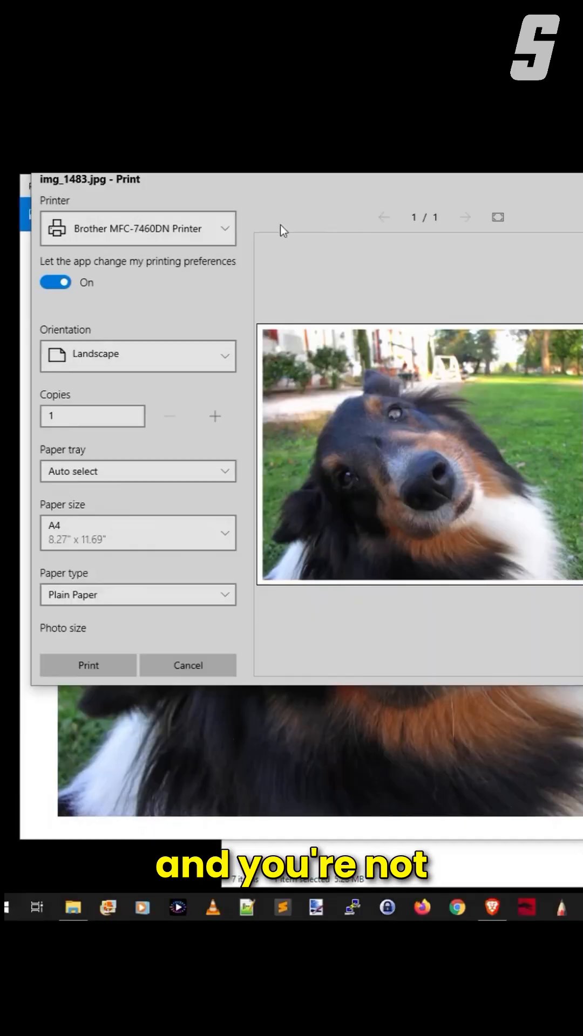
click(137, 228)
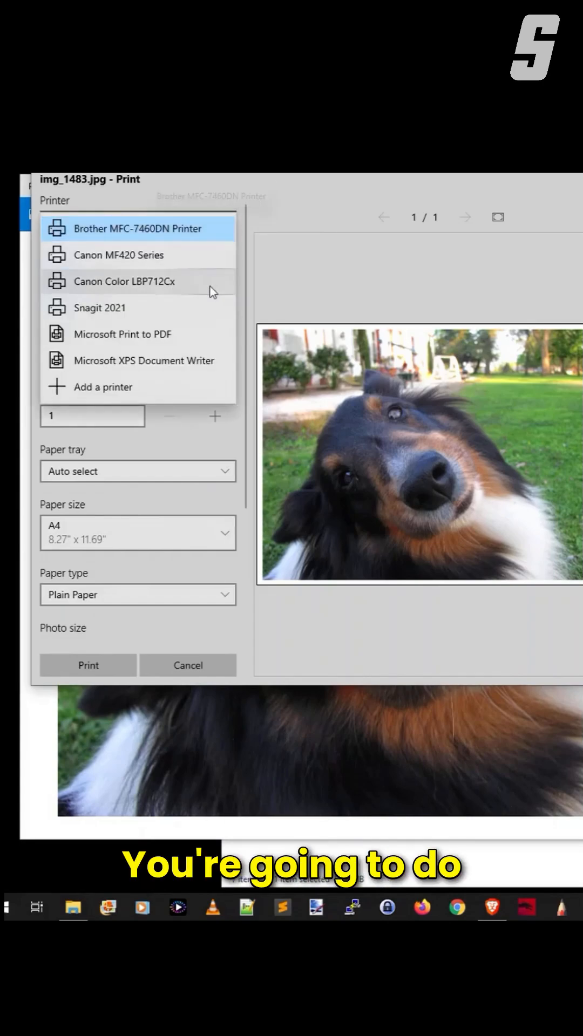
click(120, 334)
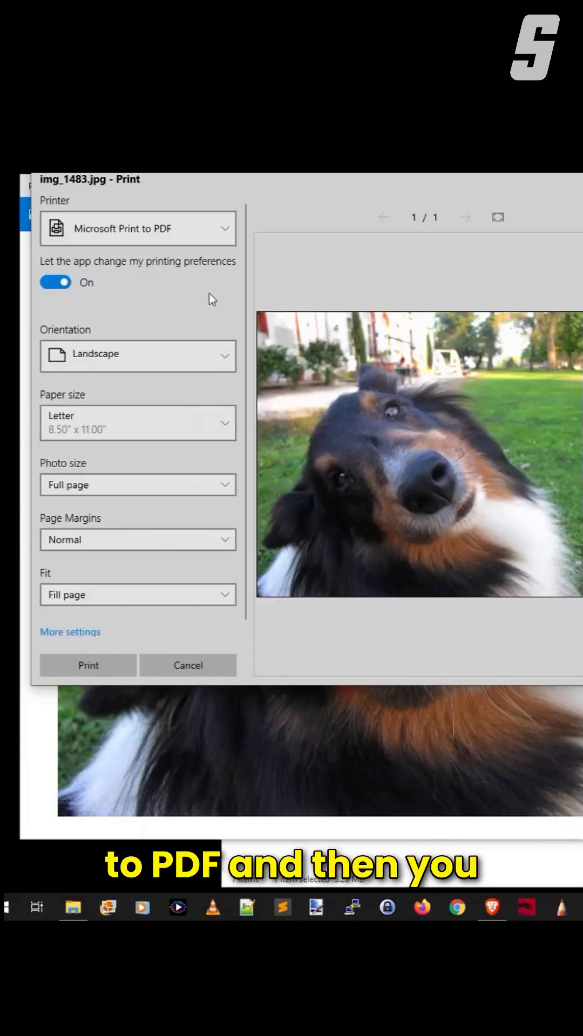
Step: Print the photo to a PDF file saved in the Pictures folder
click(88, 666)
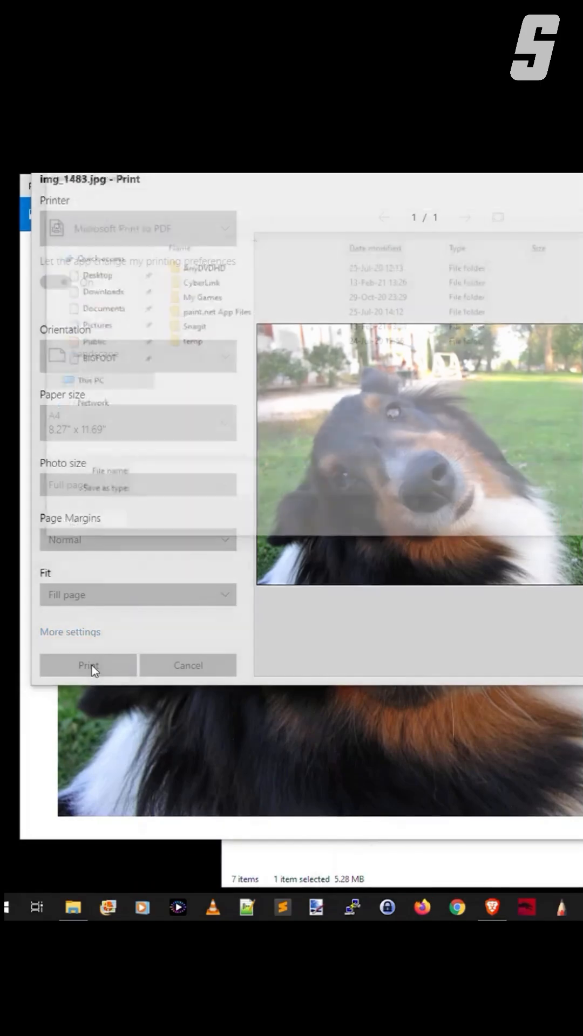
click(88, 665)
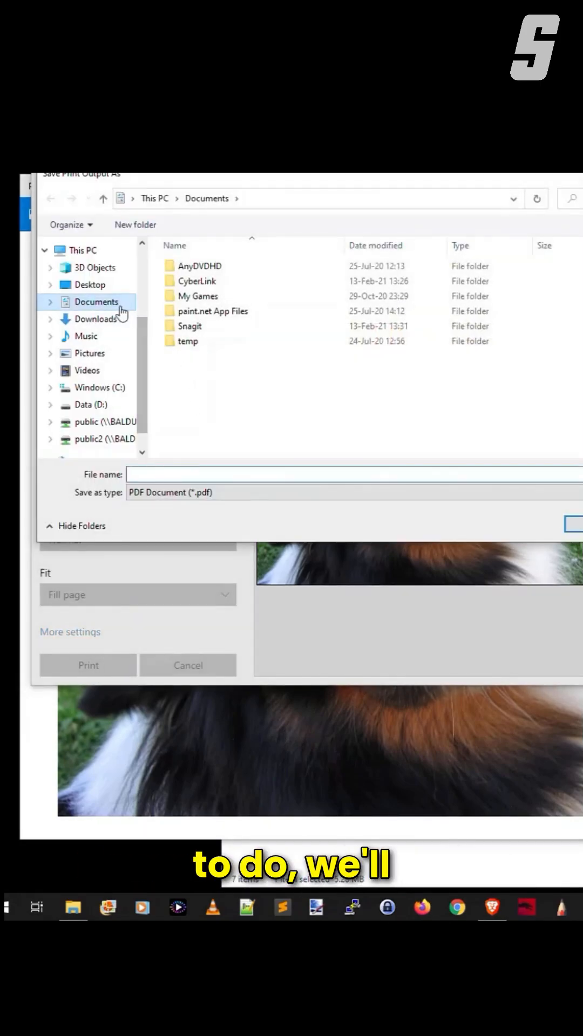
click(90, 353)
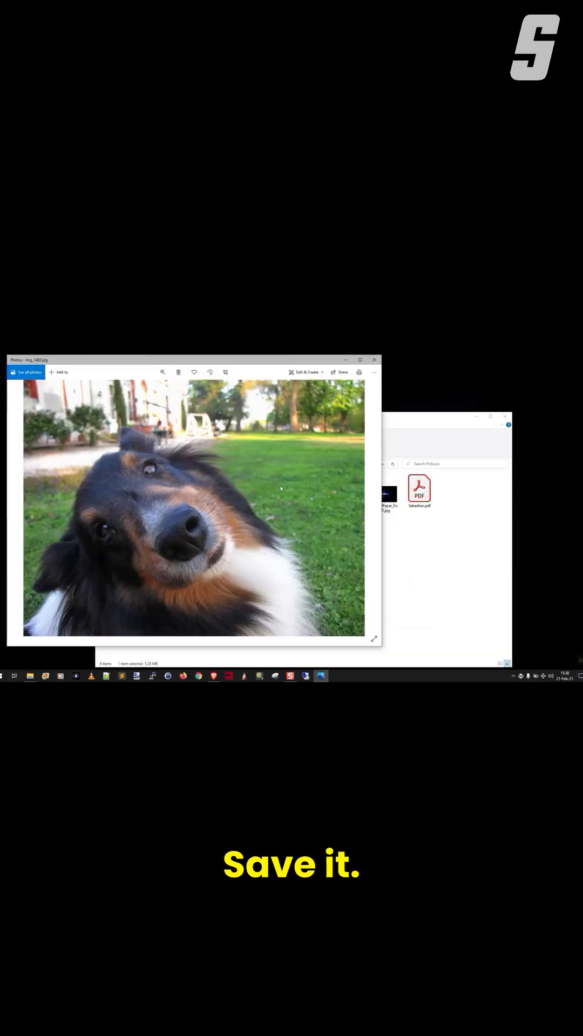
mouse_move(374, 360)
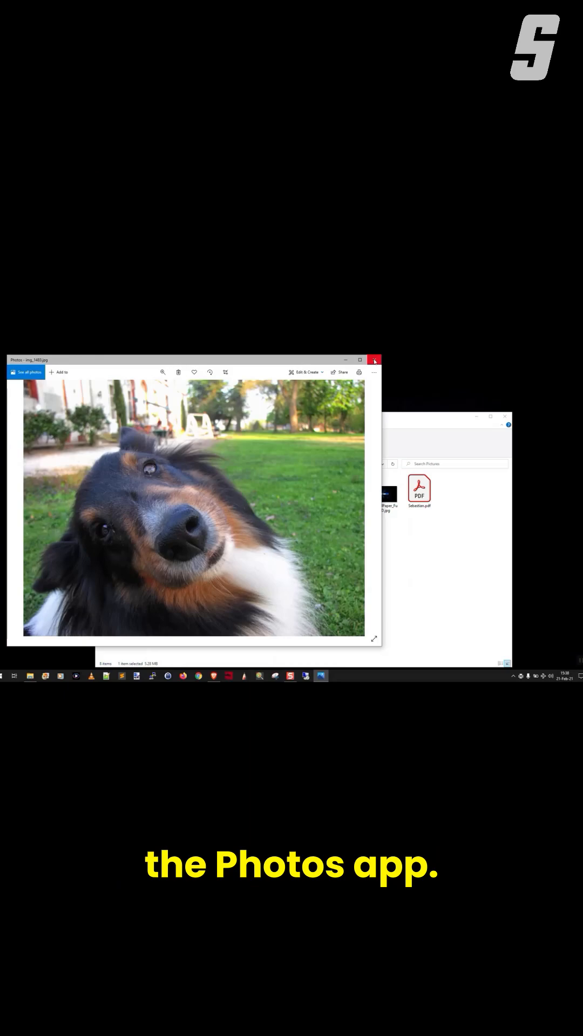
Step: Close Photos and view the saved dog PDF in Acrobat with poster printing selected
click(375, 360)
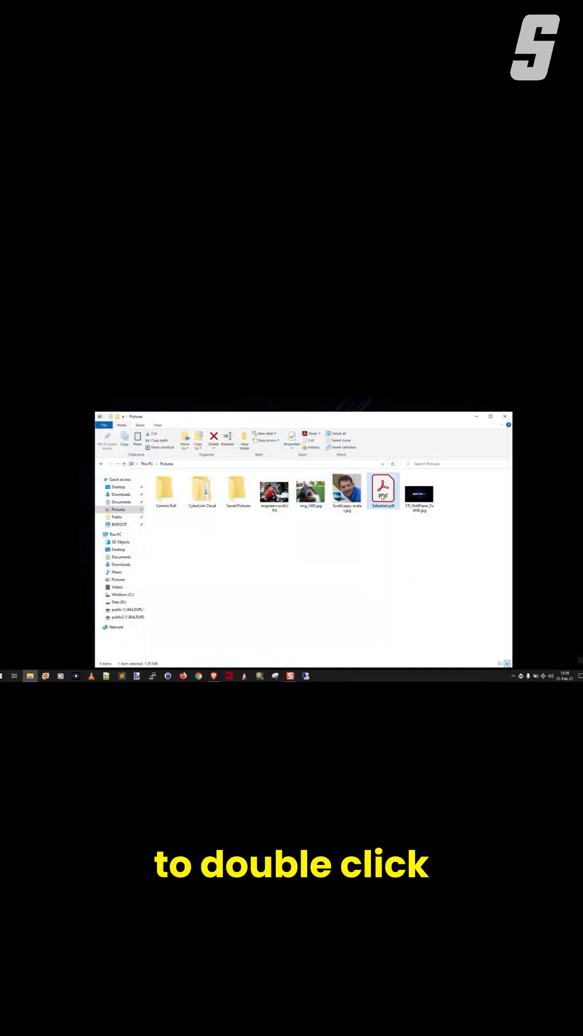
double_click(383, 491)
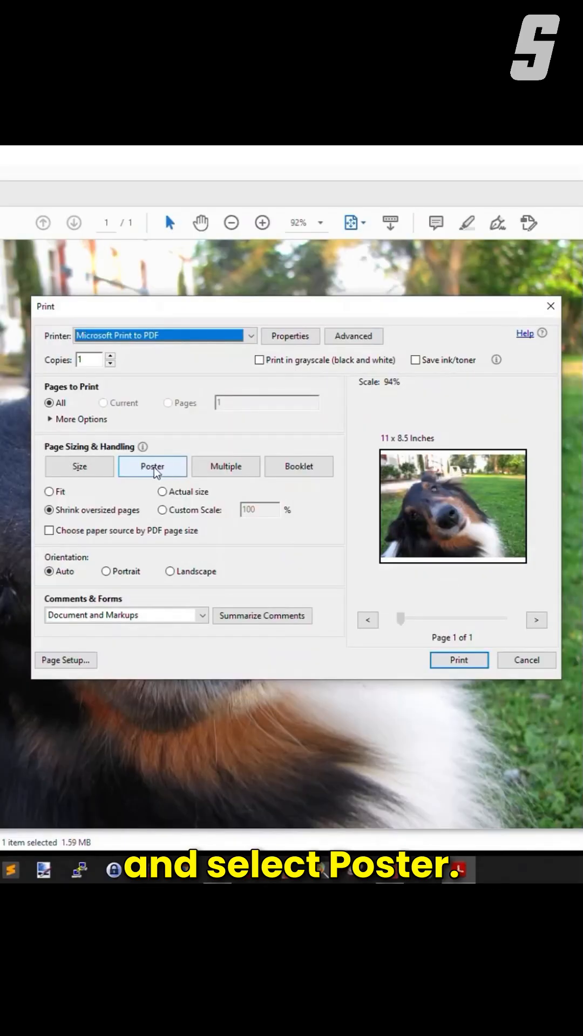
click(152, 466)
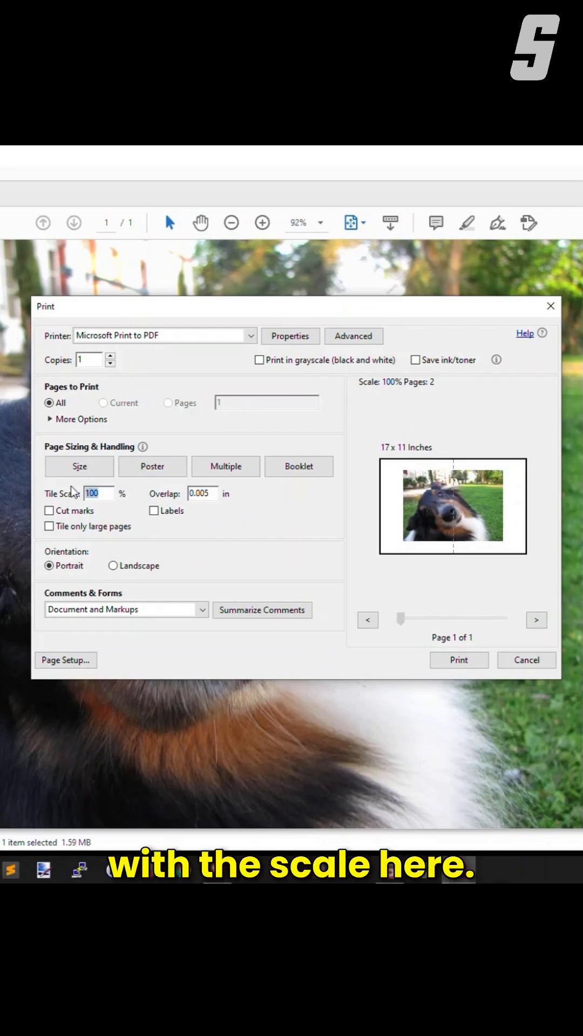
Step: Set the poster tile scale to 170% across 4 pages on the Canon printer
text(170)
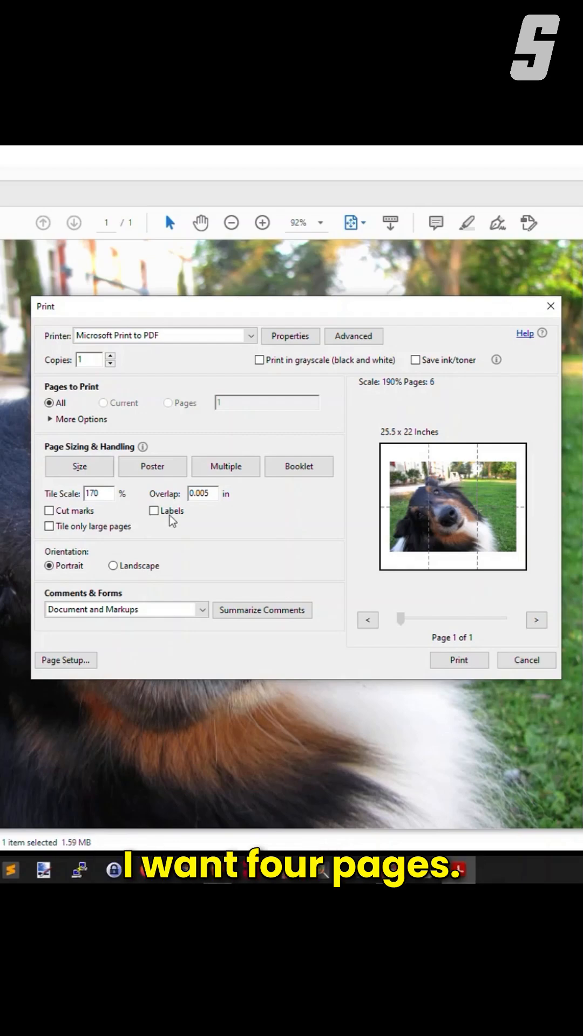
click(78, 466)
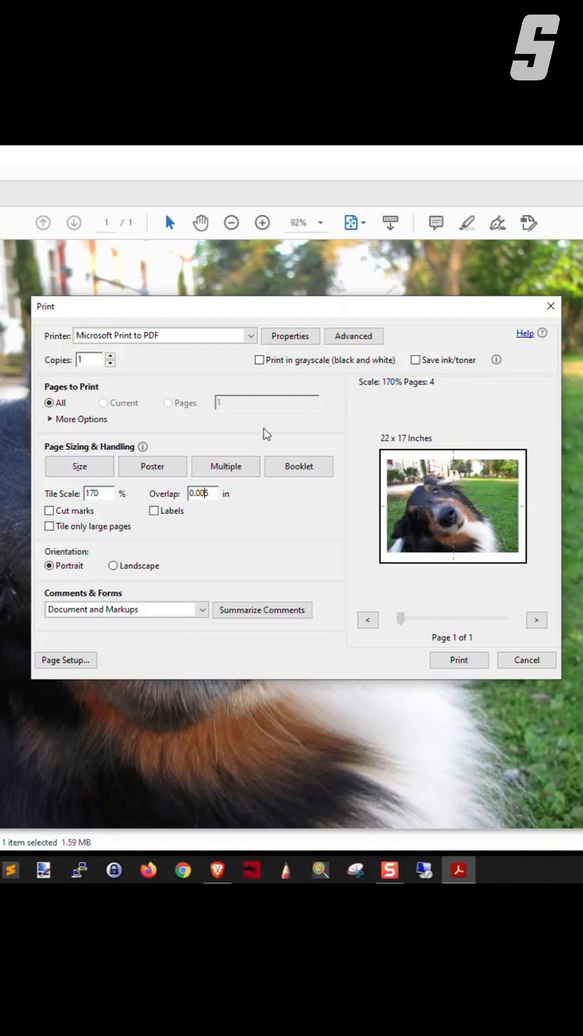
click(250, 336)
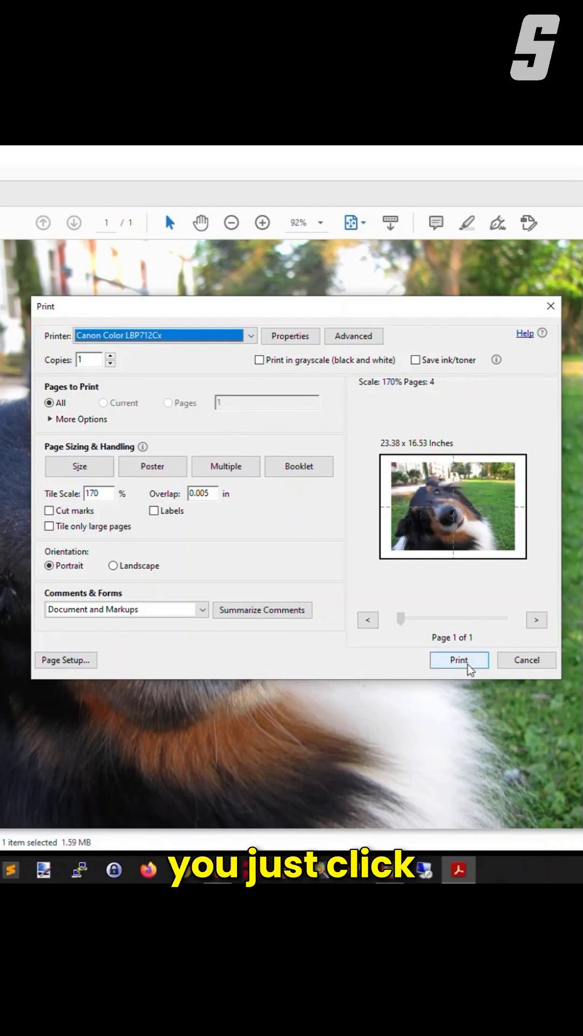
Step: Print the four-page poster, then insert img_1483.jpg onto the blank Excel worksheet
click(458, 660)
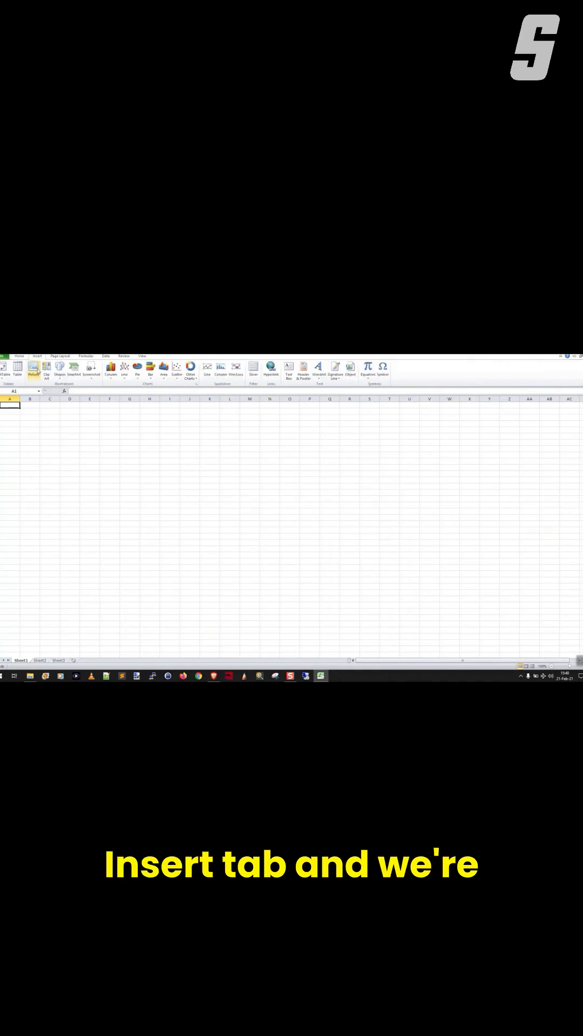
click(35, 369)
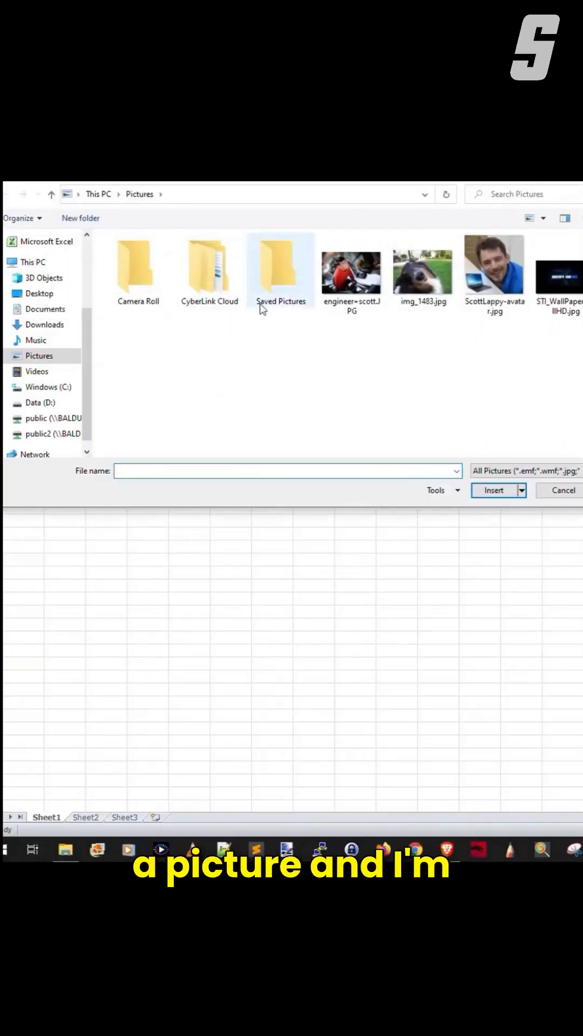
click(422, 268)
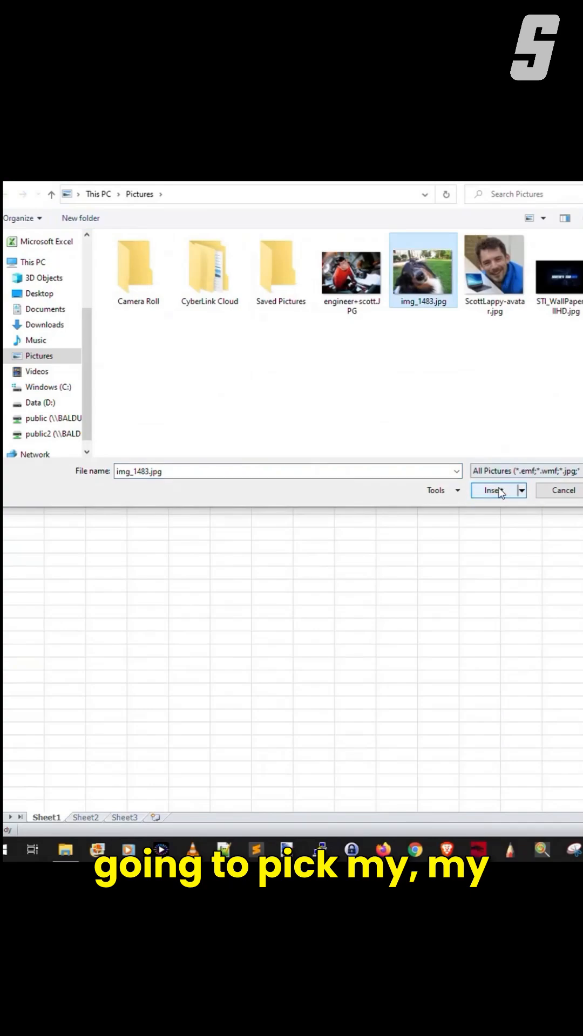
click(492, 491)
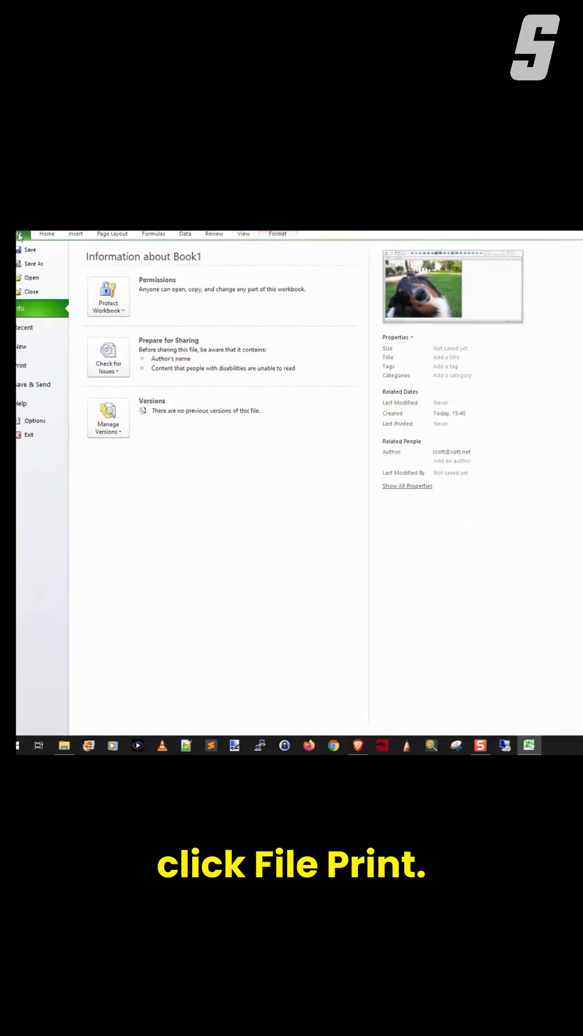
Step: Set the worksheet's print scaling to 150% landscape via Page Setup, spreading the photo over several pages
click(20, 365)
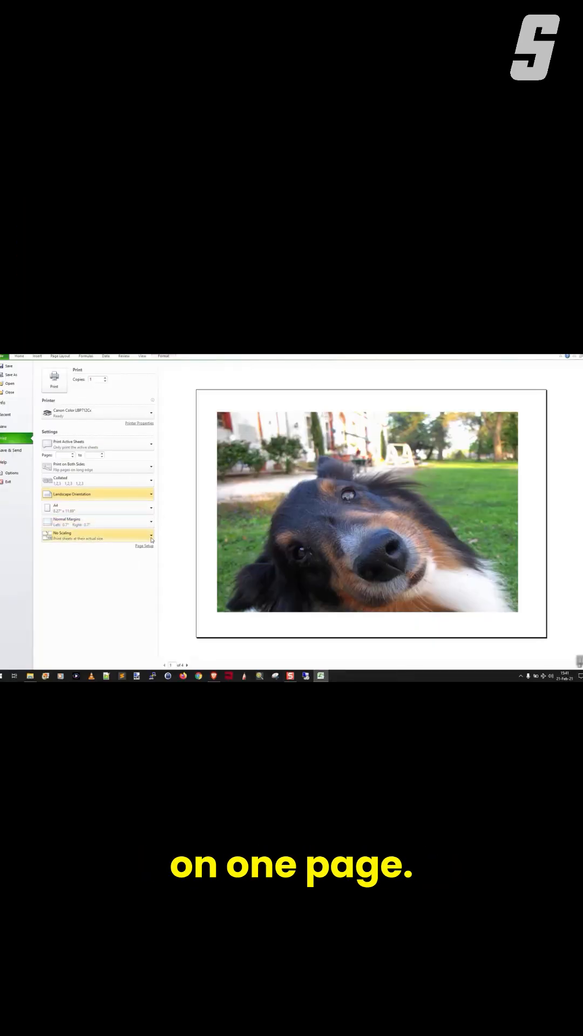
click(143, 546)
text(150)
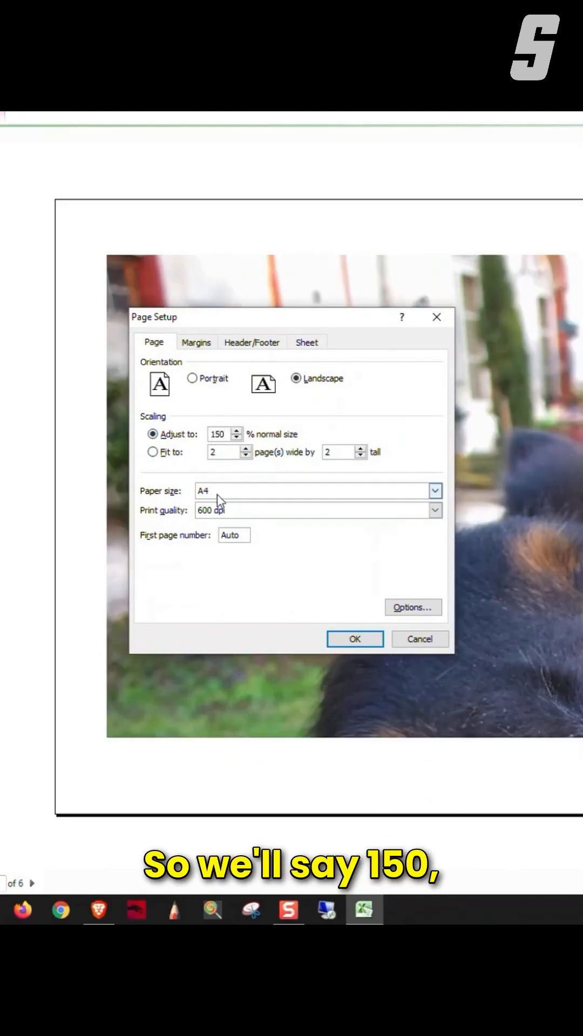
click(354, 639)
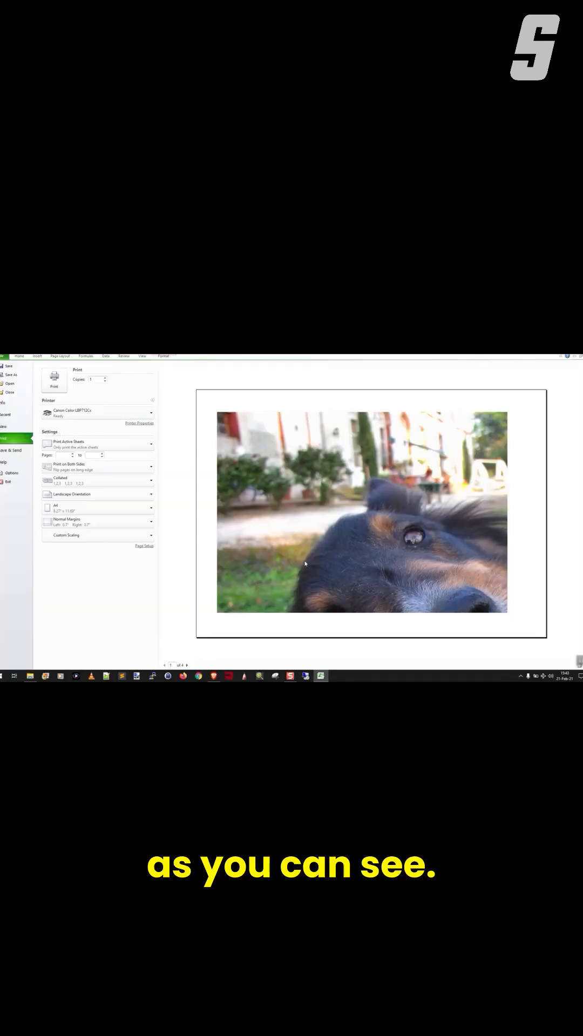